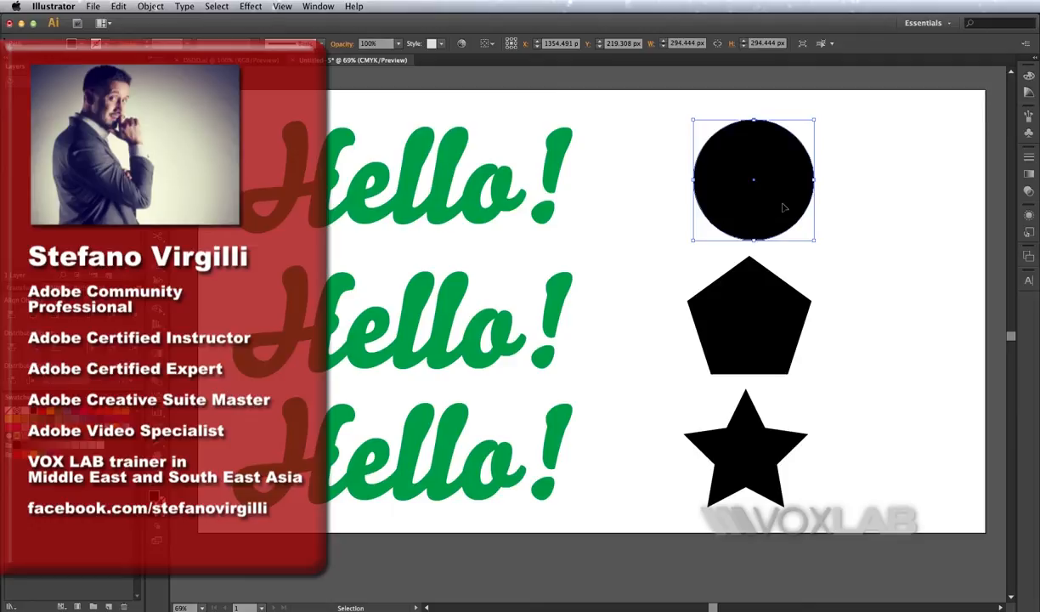
Place the black circle over the top 'Hello!' and make an envelope distort with it.
left_click_drag(752, 179, 413, 179)
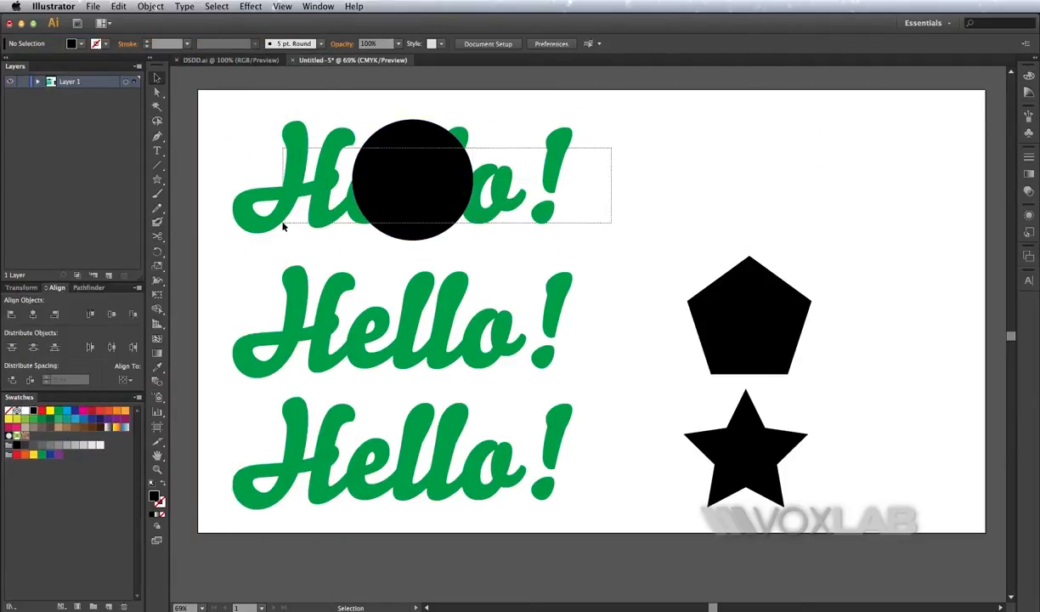
left_click(150, 6)
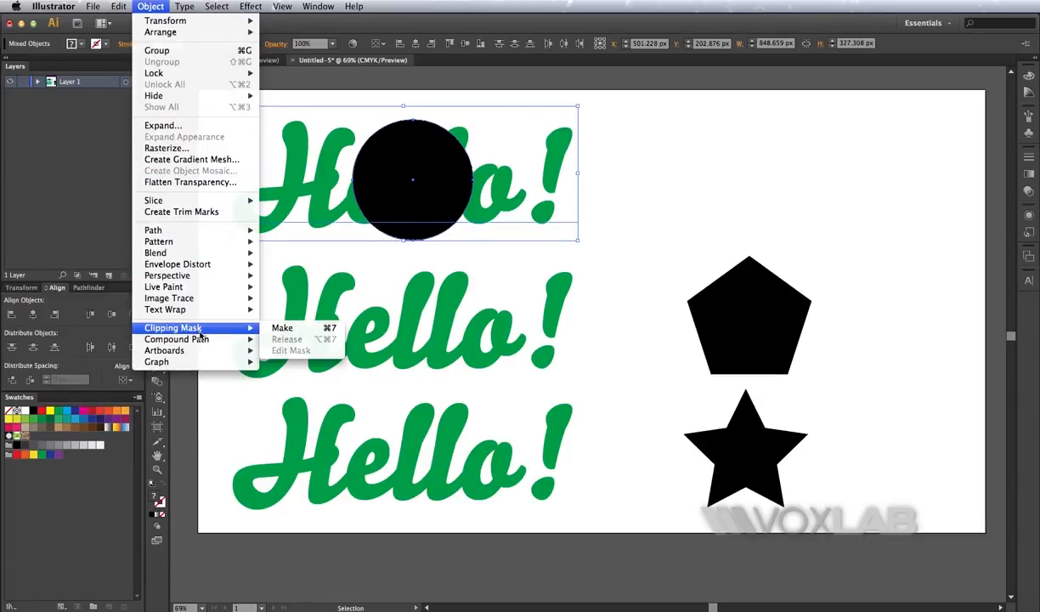
mouse_move(177, 264)
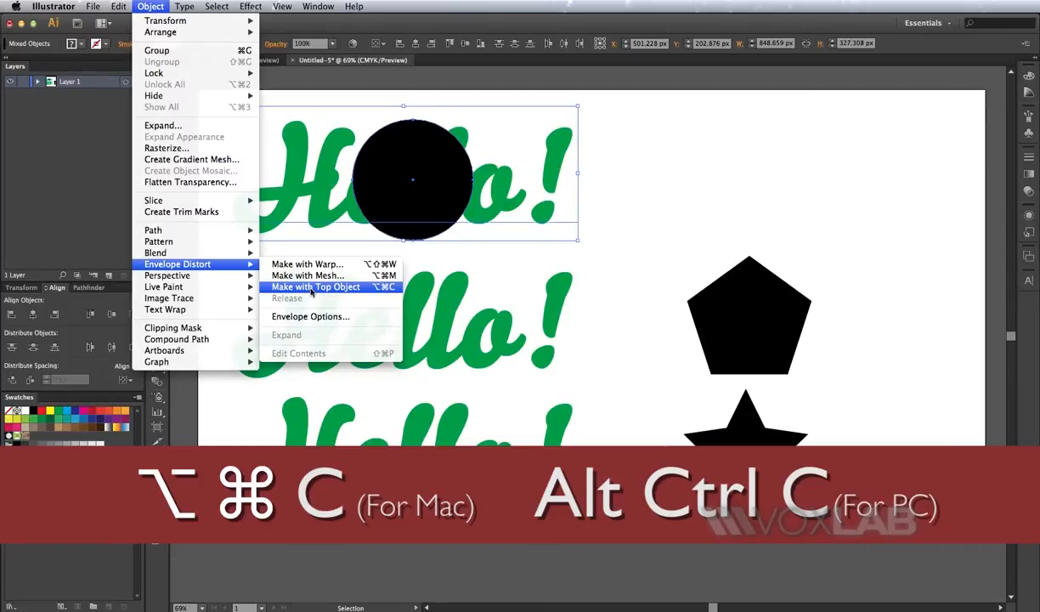
left_click(317, 286)
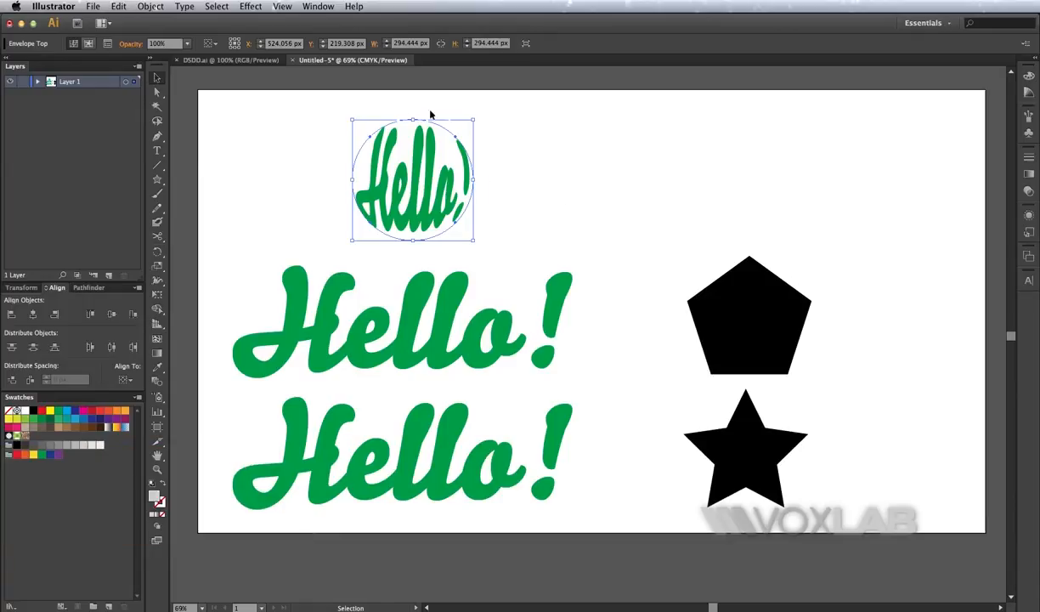
mouse_move(605, 234)
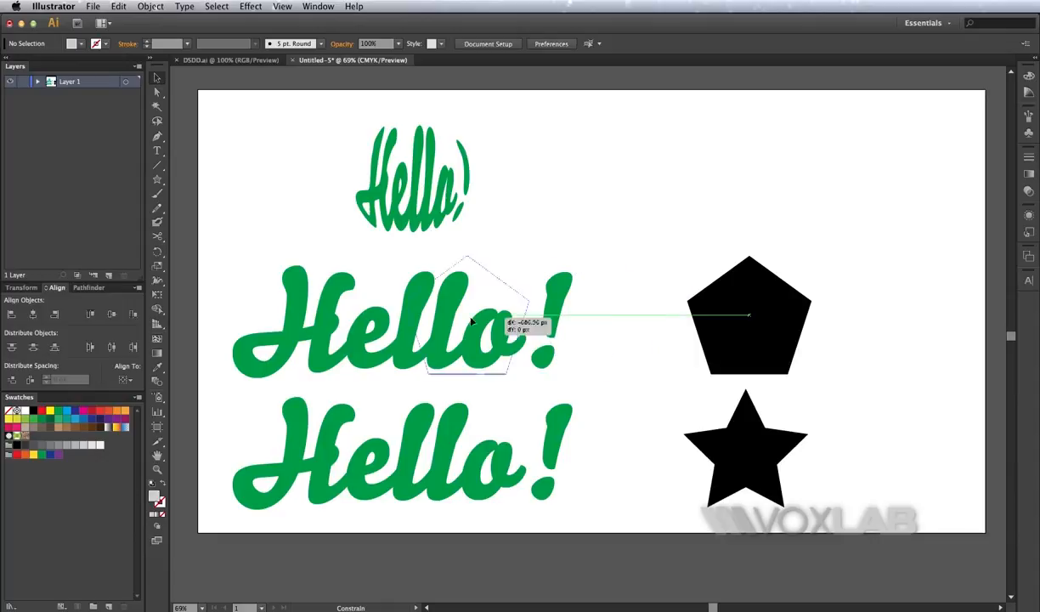
Place the black pentagon over the middle 'Hello!' and make an envelope distort with it.
left_click_drag(748, 314, 412, 313)
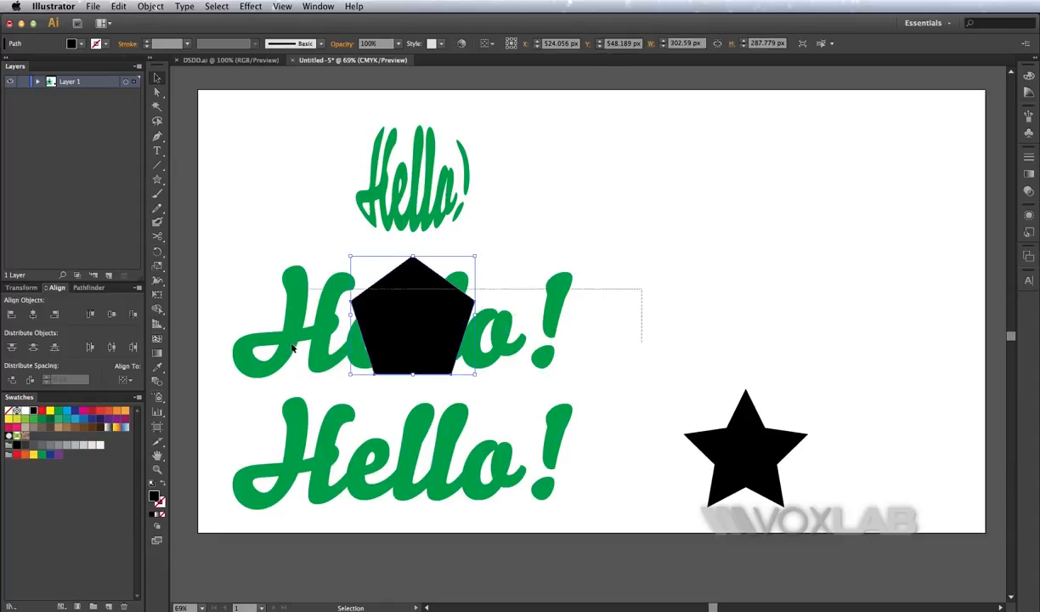
left_click(150, 6)
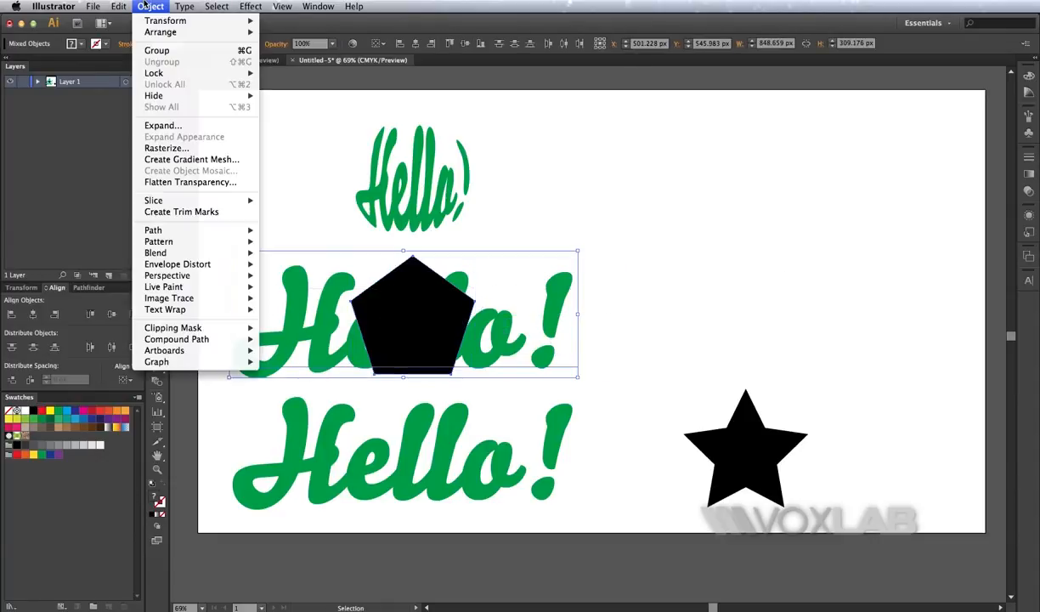
mouse_move(178, 264)
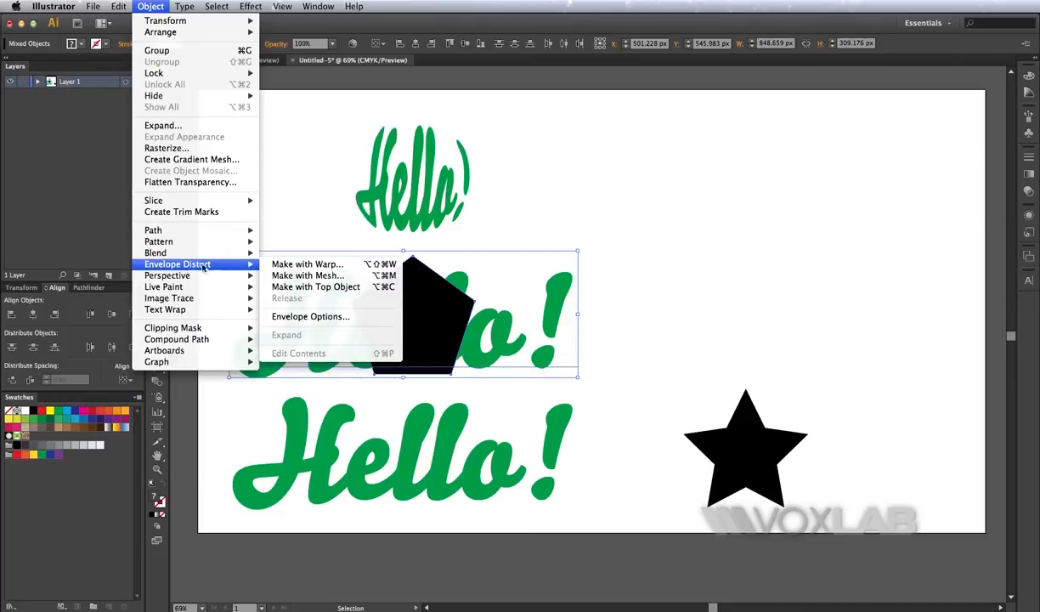
mouse_move(315, 286)
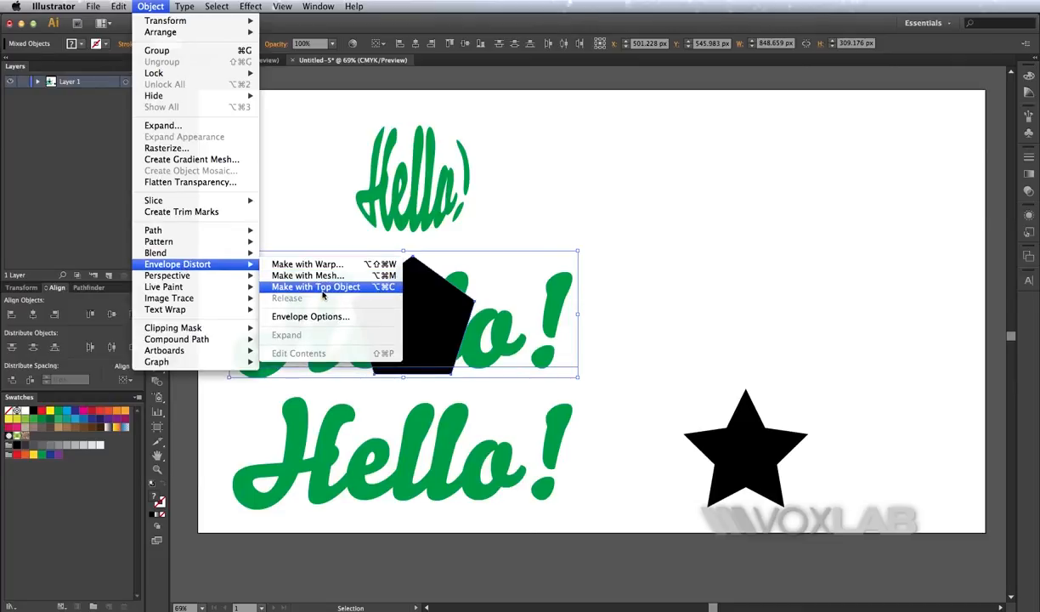
left_click(315, 287)
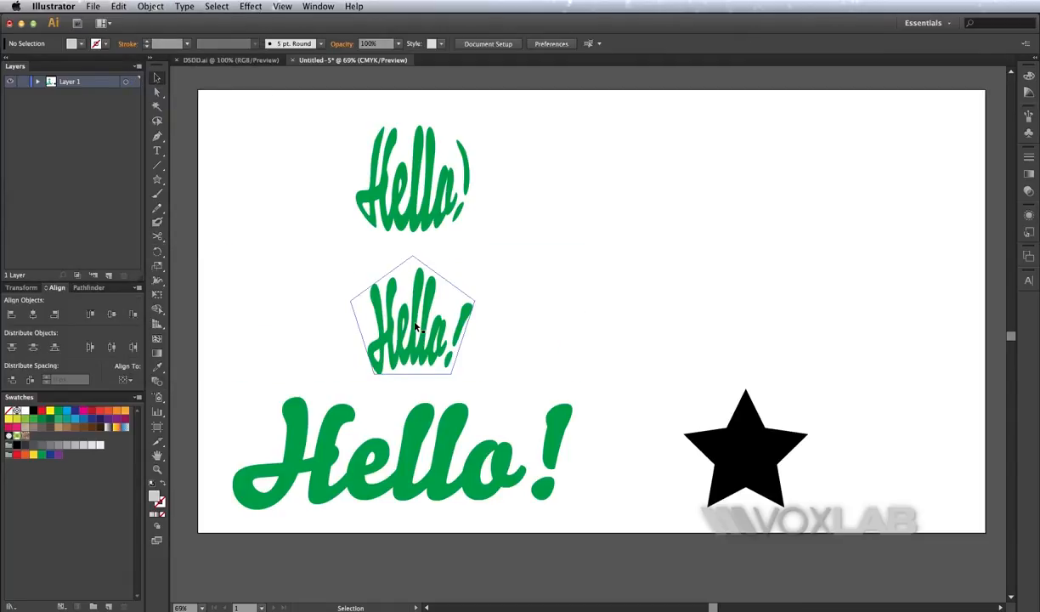
Edit the pentagon envelope text to 'Ciao!', then open the circle envelope text for editing.
double_click(413, 315)
type("Ciao")
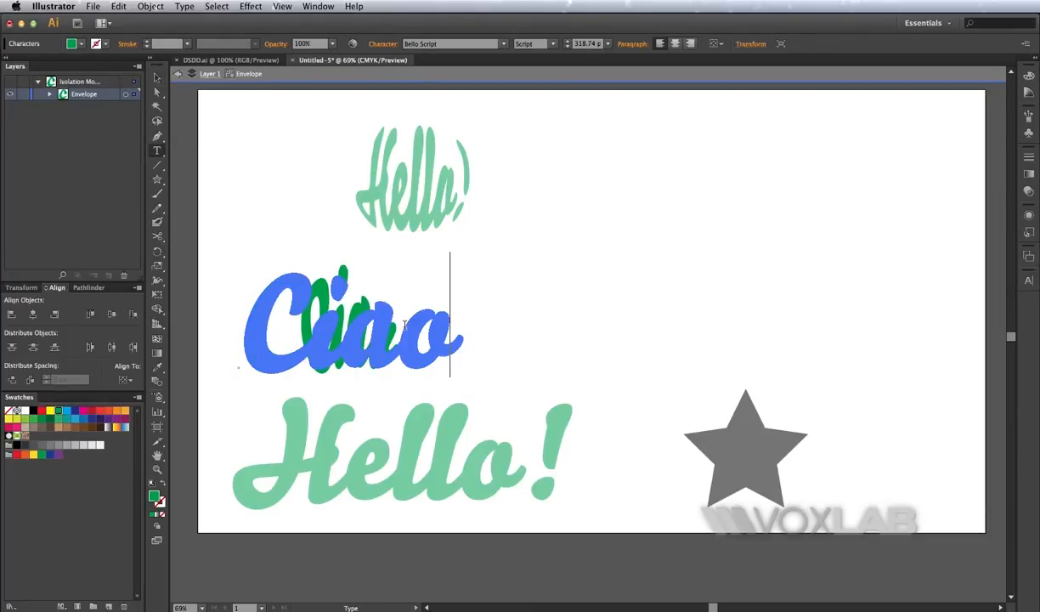
type("!")
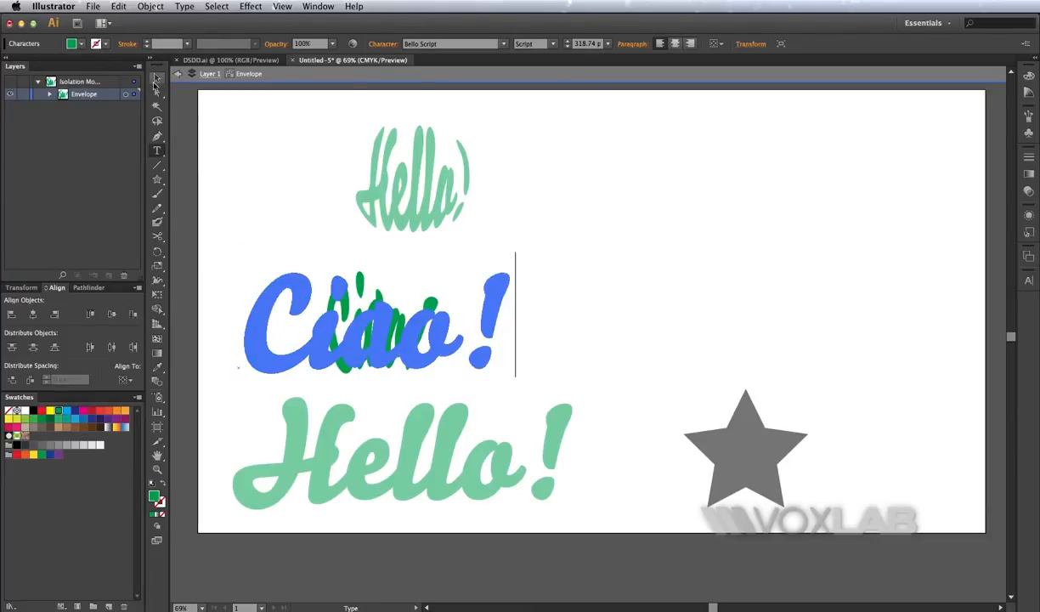
mouse_move(156, 79)
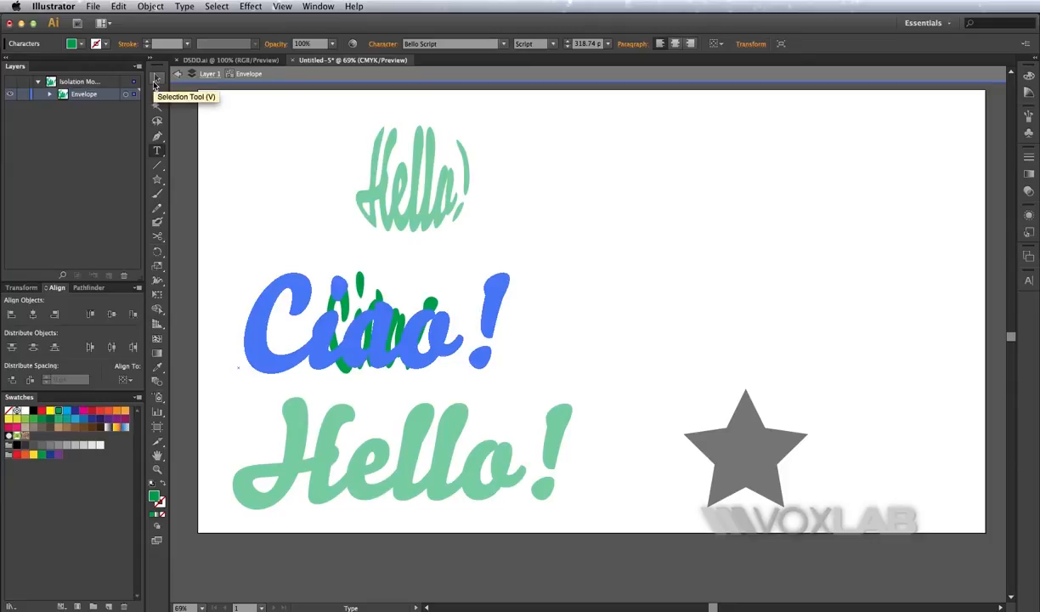
left_click(374, 327)
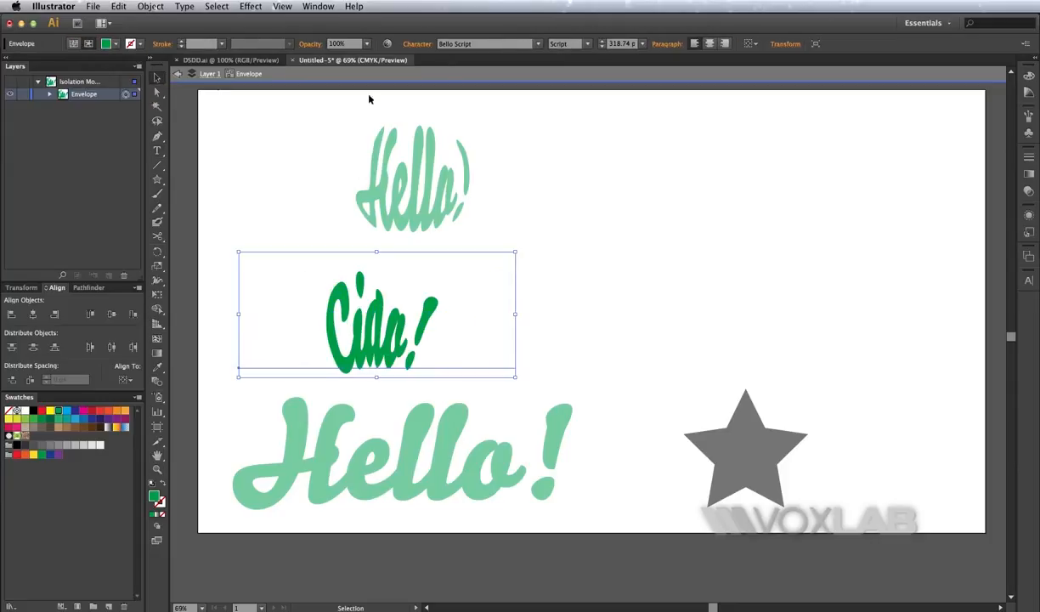
left_click(729, 342)
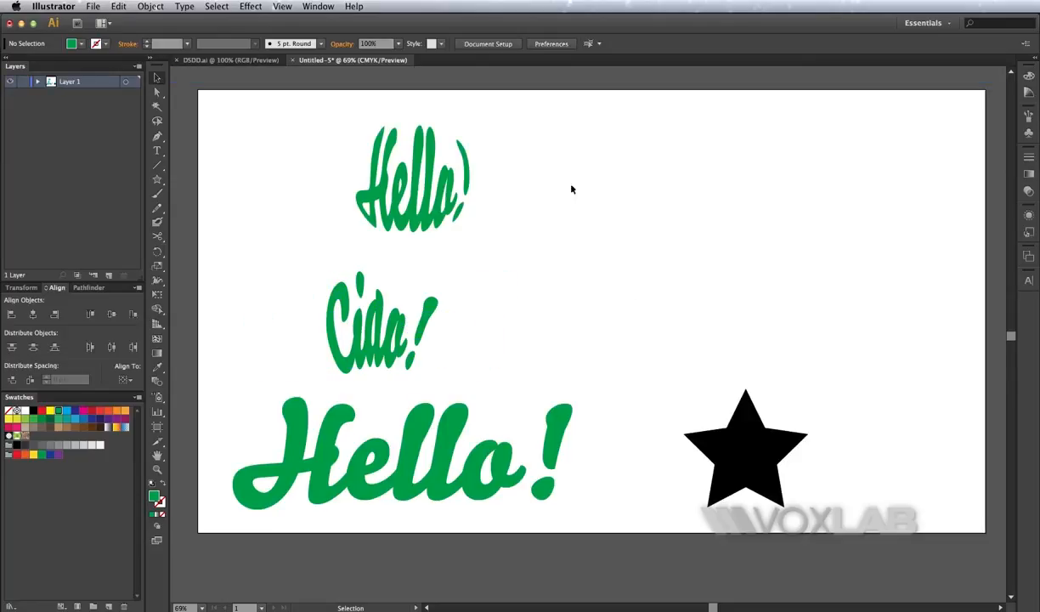
double_click(412, 178)
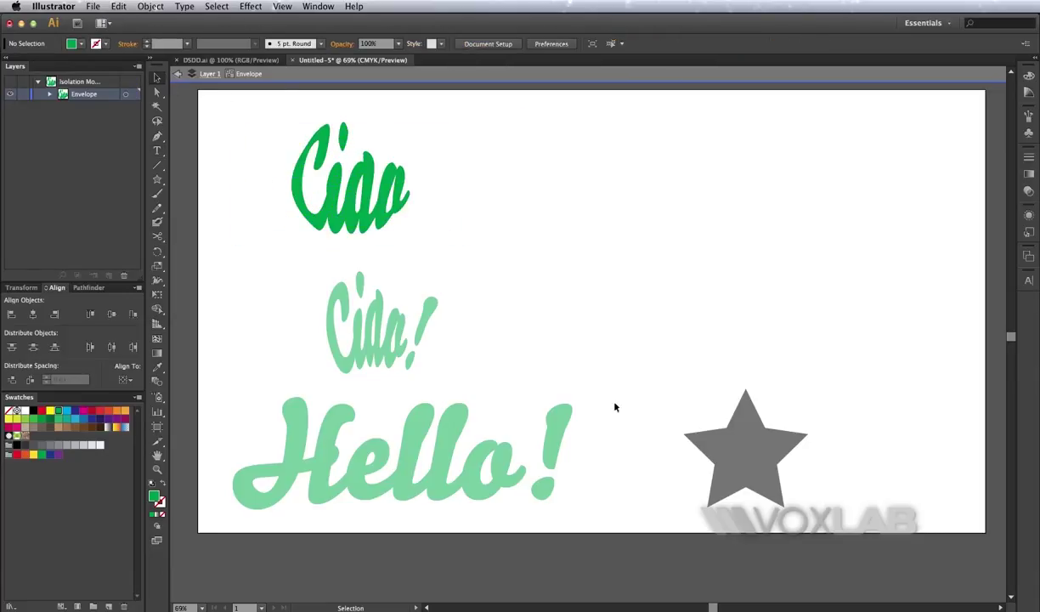
Center the black star over the bottom 'Hello!' and make an envelope distort with it.
left_click(746, 451)
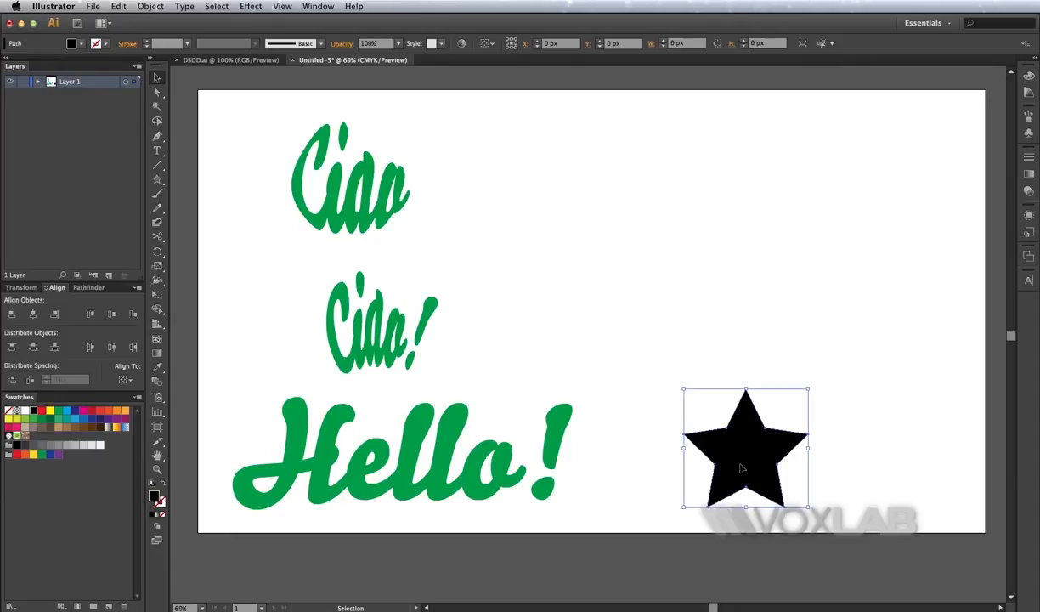
left_click_drag(747, 448, 425, 448)
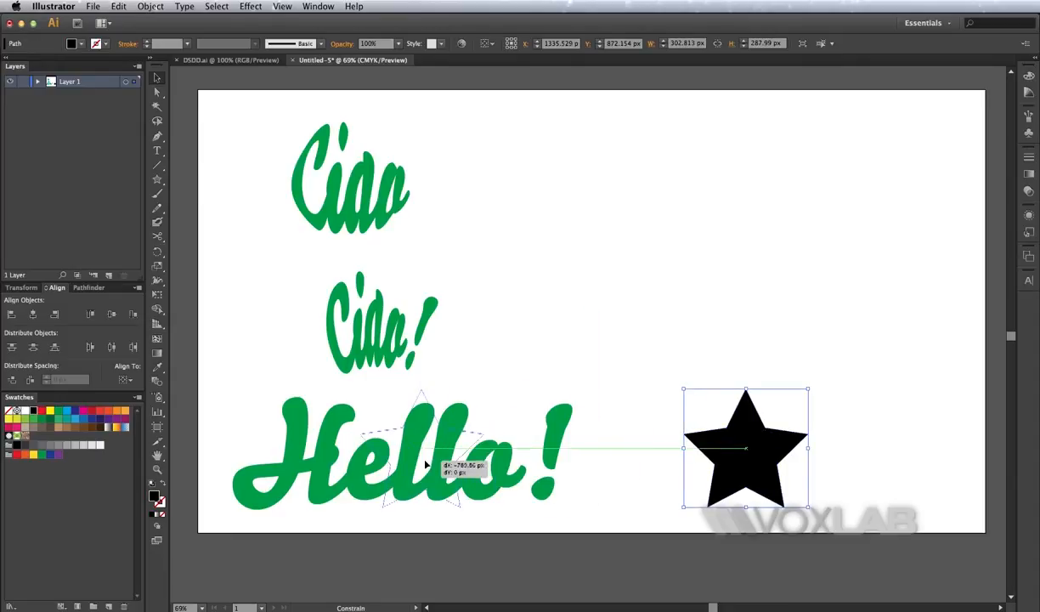
left_click_drag(746, 448, 405, 447)
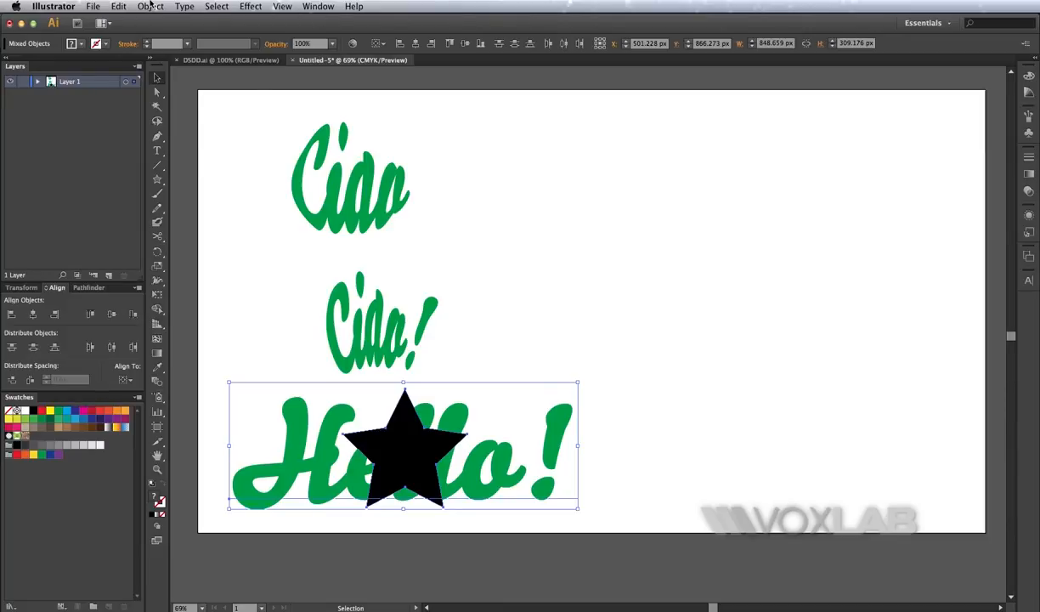
left_click(150, 7)
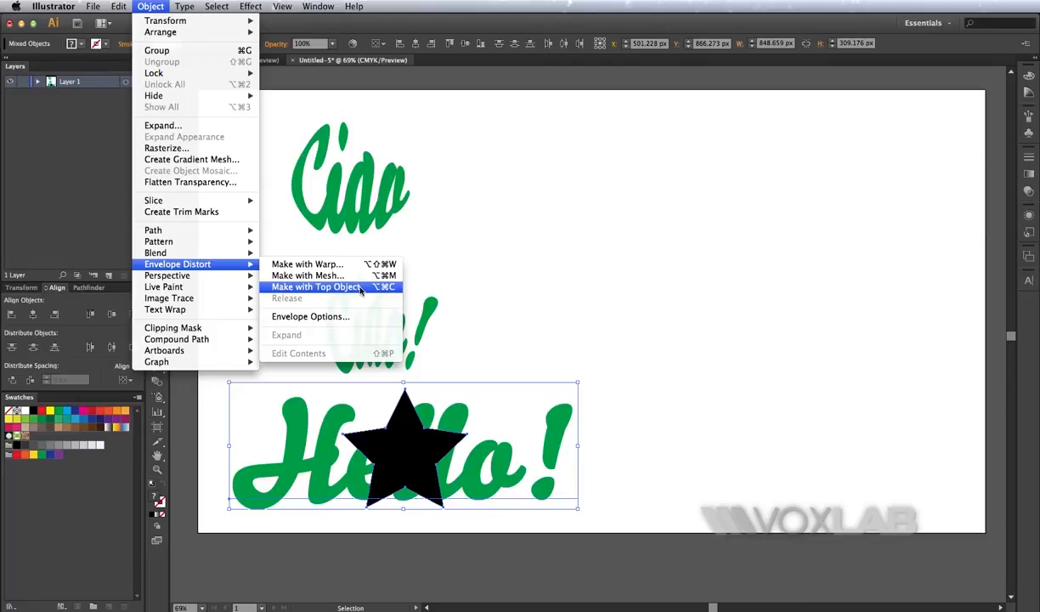
left_click(317, 286)
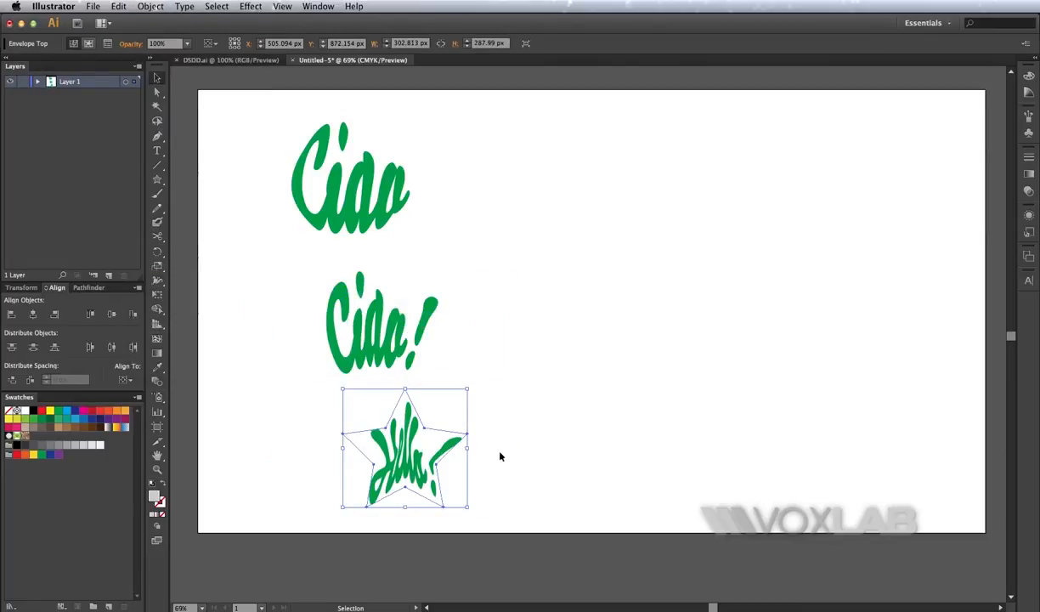
mouse_move(414, 470)
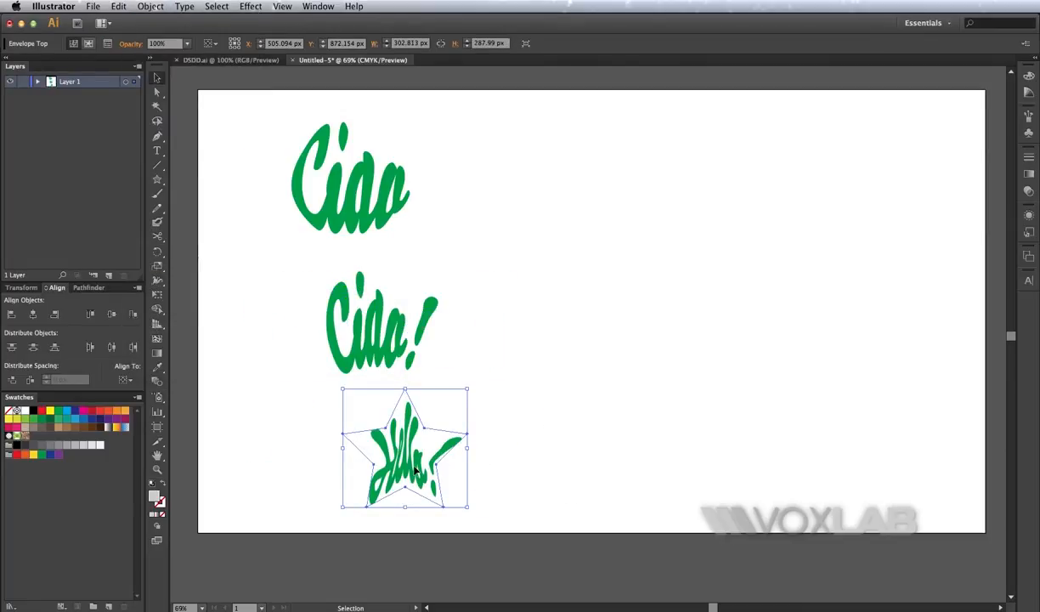
left_click_drag(405, 448, 657, 292)
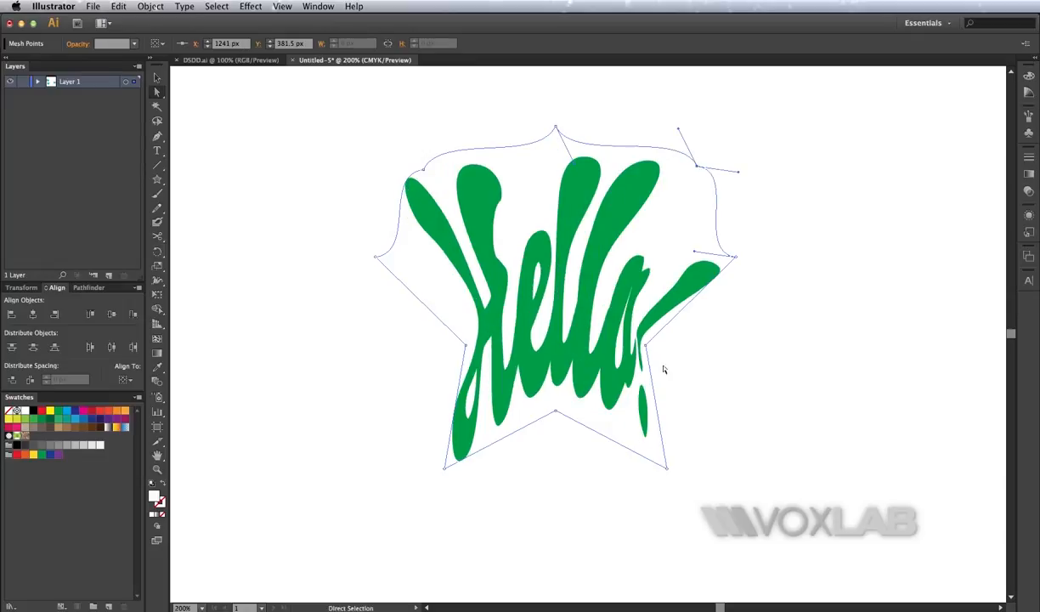
Drag the star envelope's outline outward into a rounded badge shape, then deselect.
left_click_drag(664, 369, 727, 391)
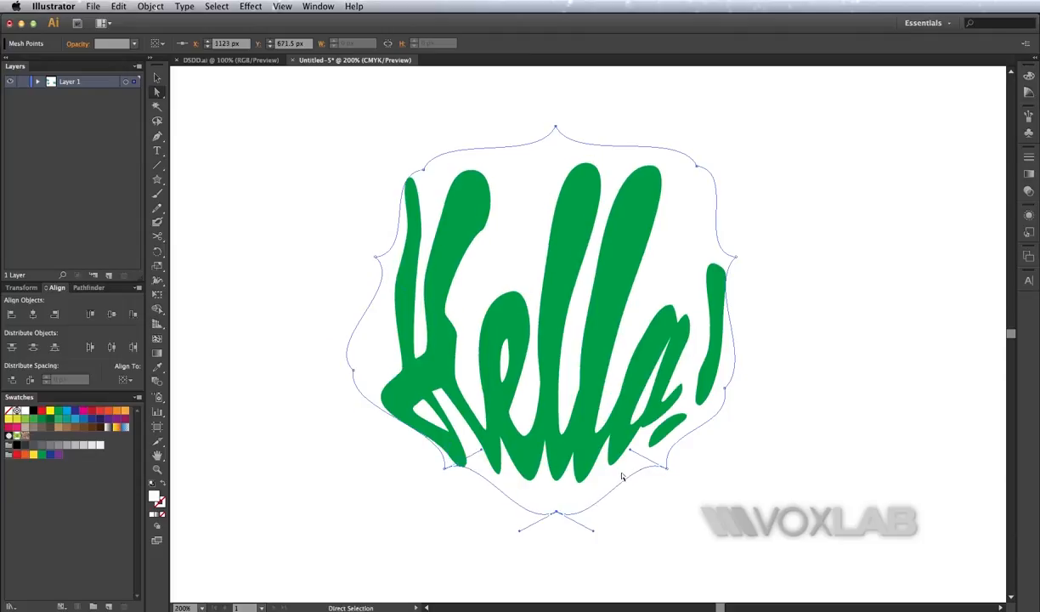
left_click(825, 440)
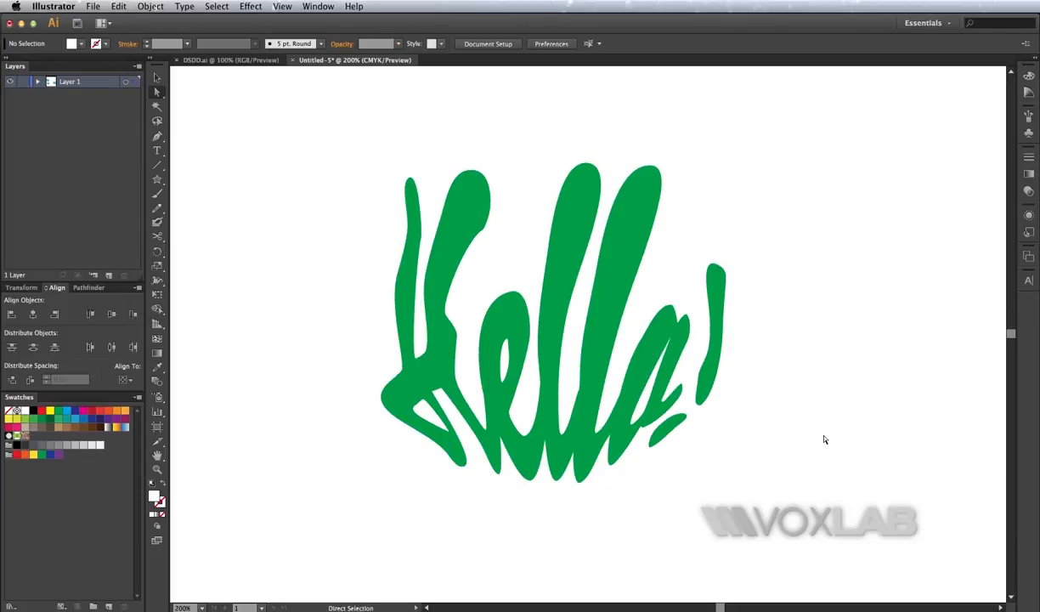